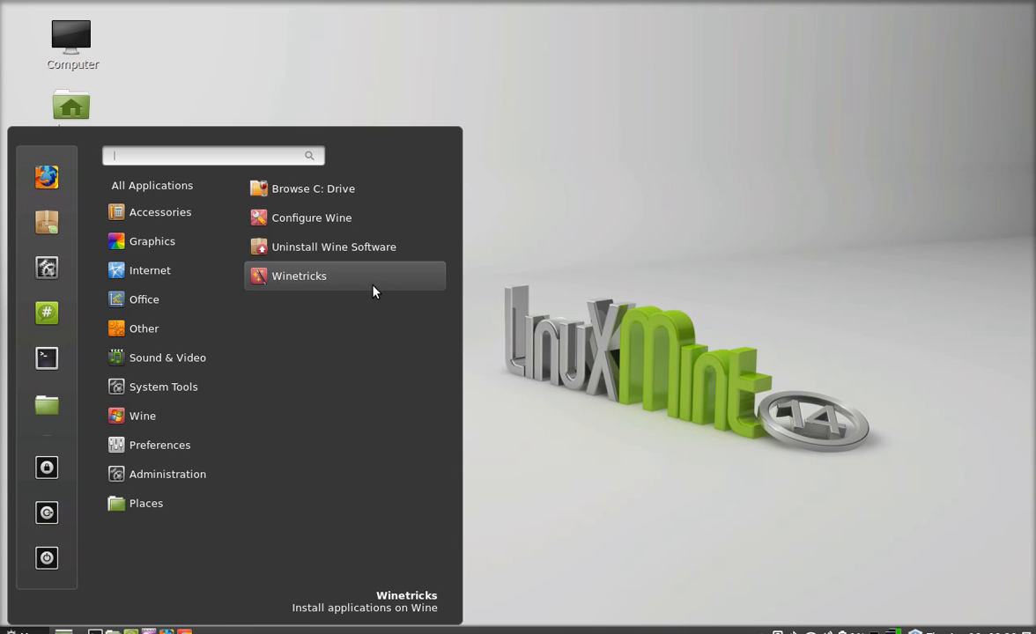
pyautogui.moveTo(414, 254)
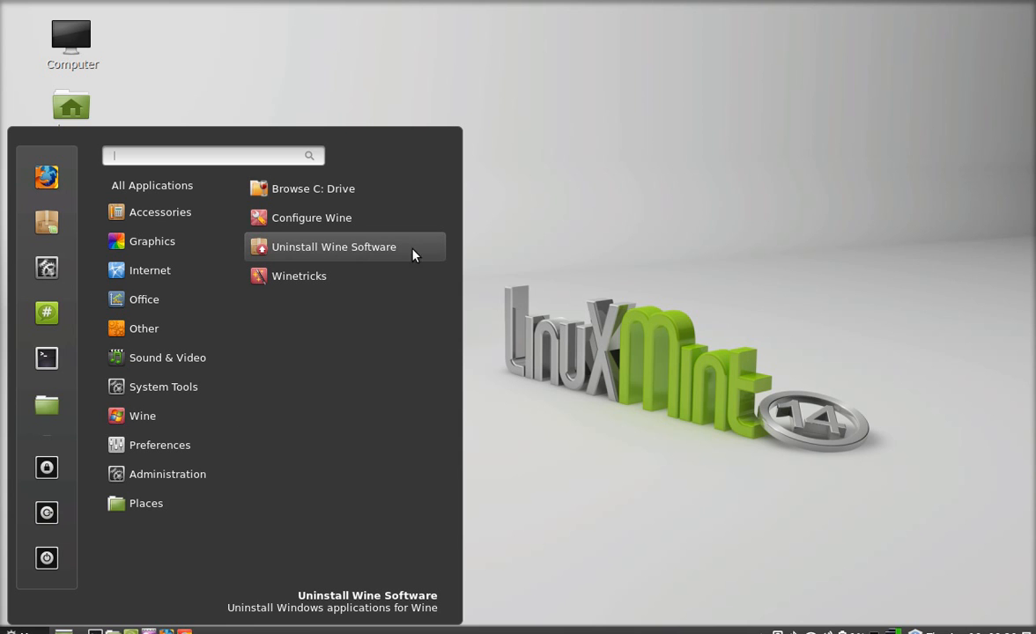
# Launch Wine's Uninstall Wine Software tool from the Cinnamon menu.
pyautogui.click(335, 246)
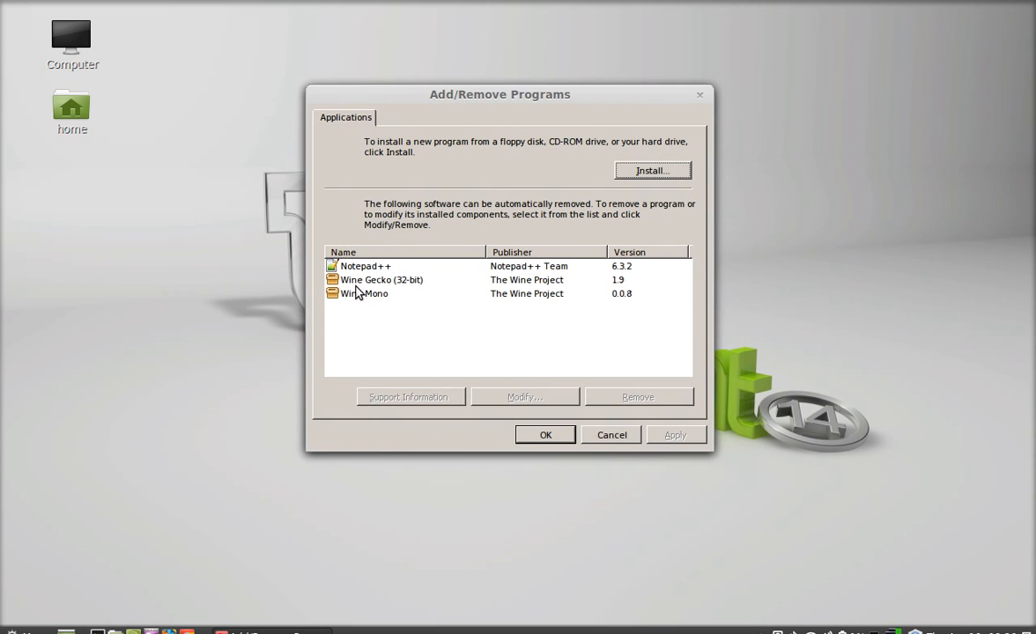
pyautogui.moveTo(327, 268)
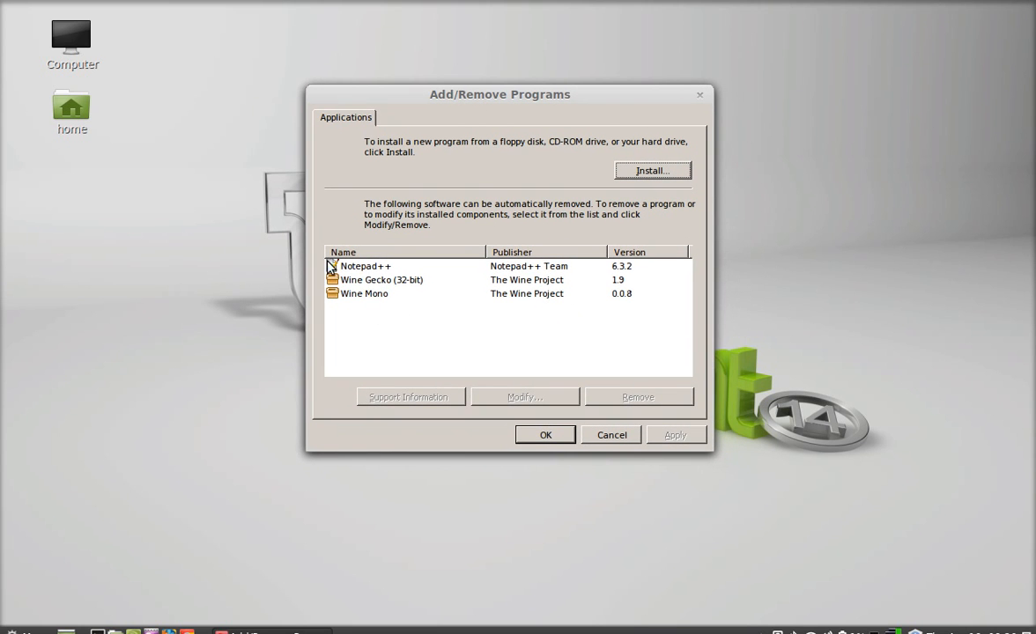
pyautogui.moveTo(370, 271)
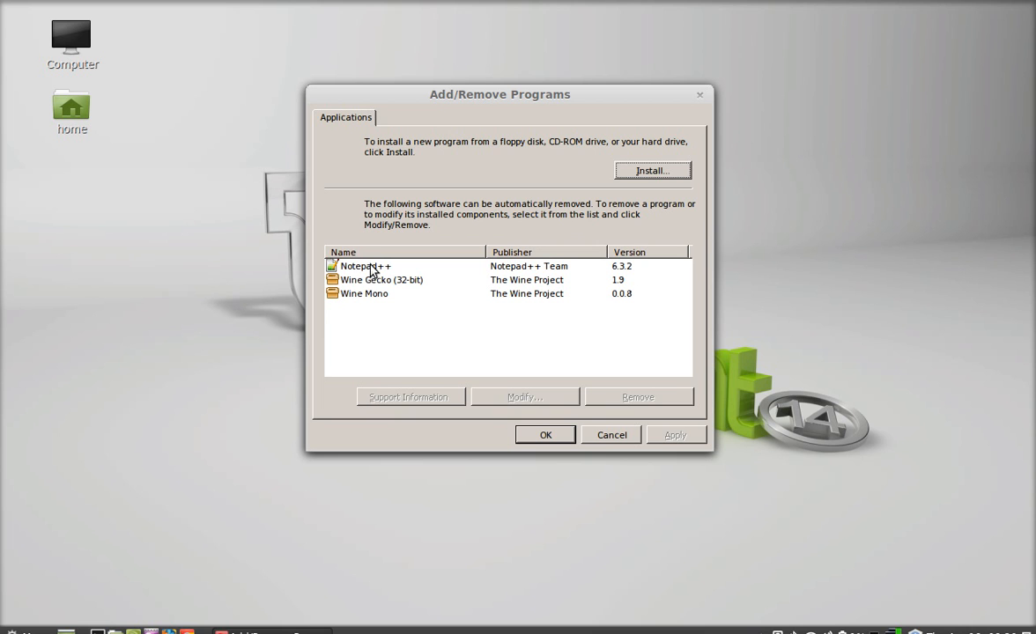
pyautogui.moveTo(386, 279)
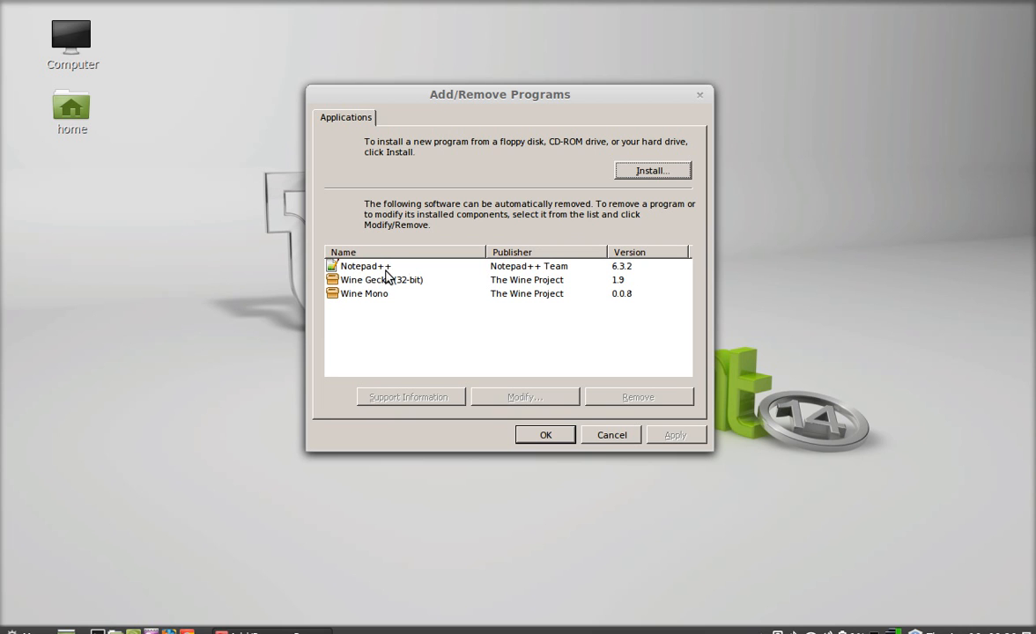
pyautogui.moveTo(518, 277)
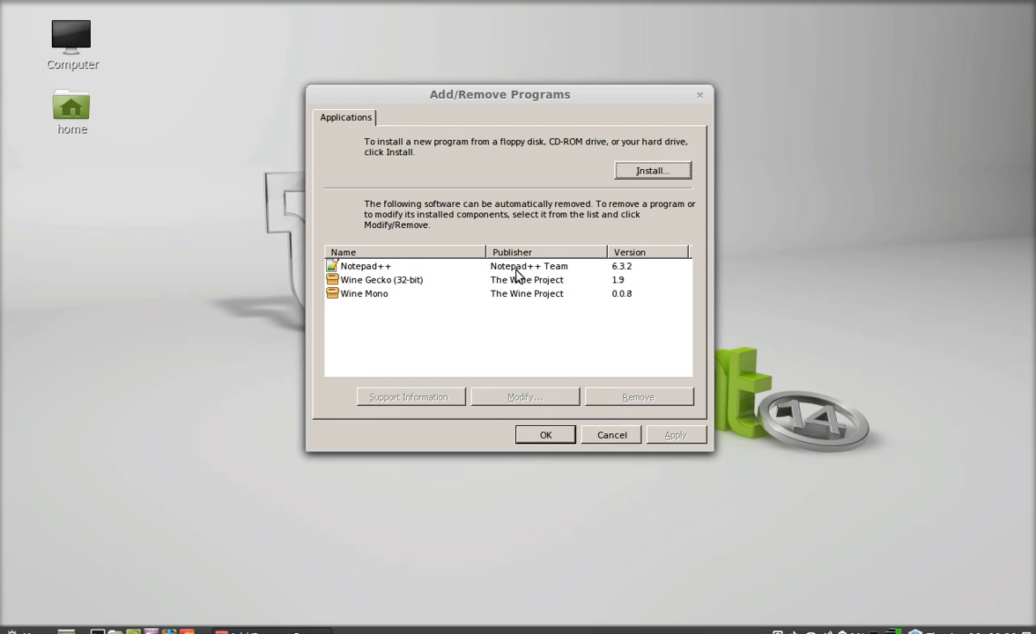
pyautogui.moveTo(409, 271)
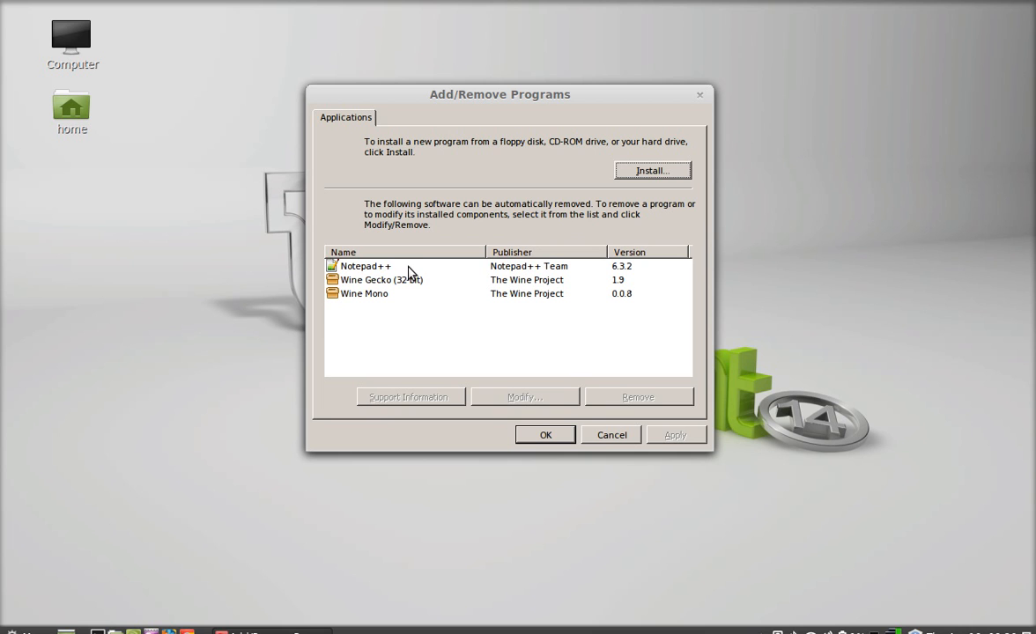
pyautogui.moveTo(406, 273)
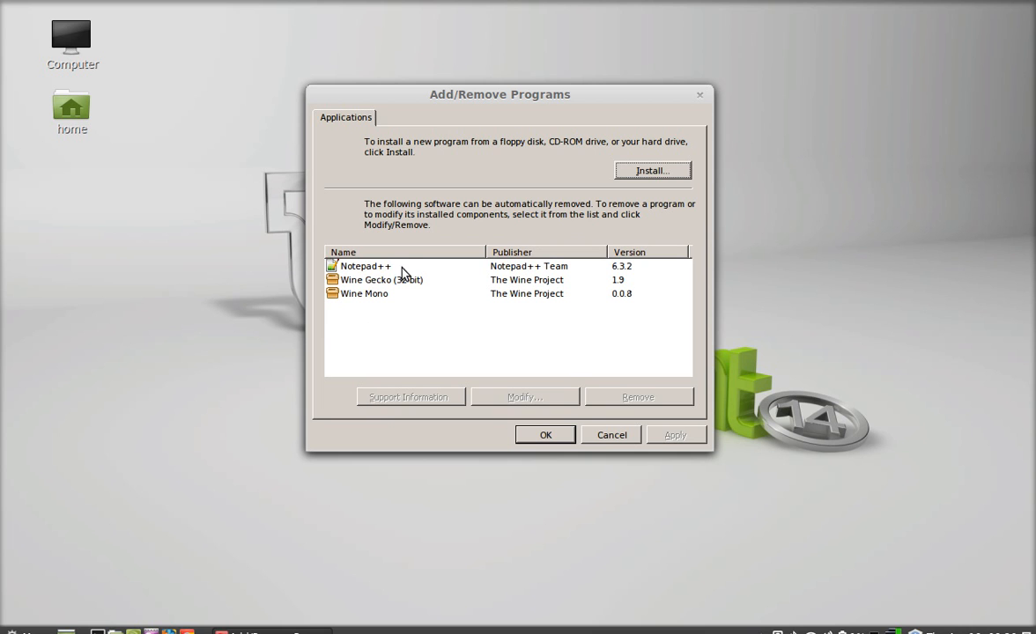
pyautogui.moveTo(352, 278)
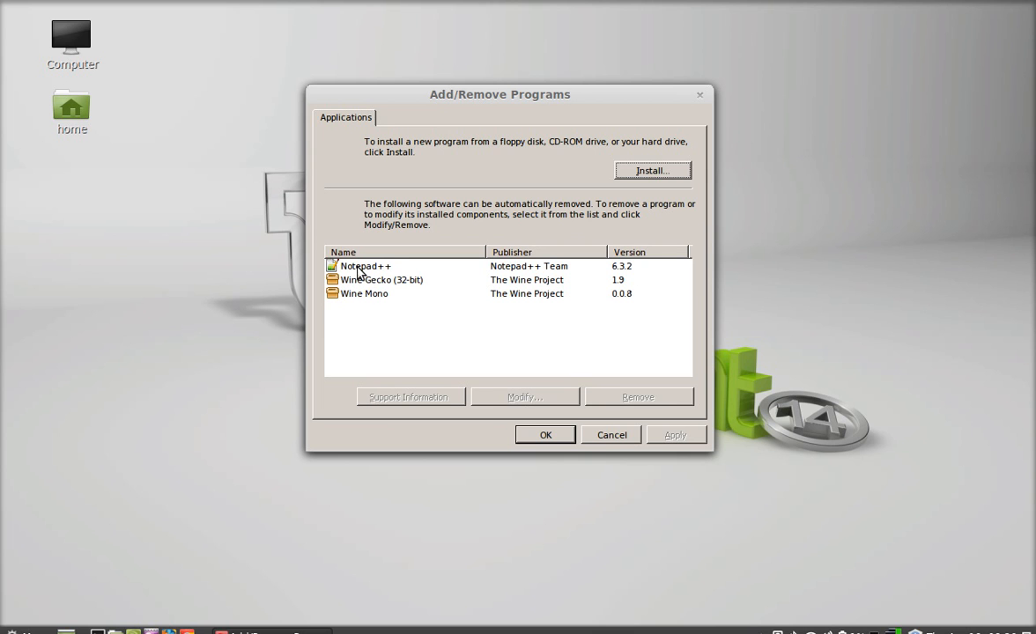
# Select Notepad++ in Add/Remove Programs and start its removal via Modify/Remove.
pyautogui.click(365, 265)
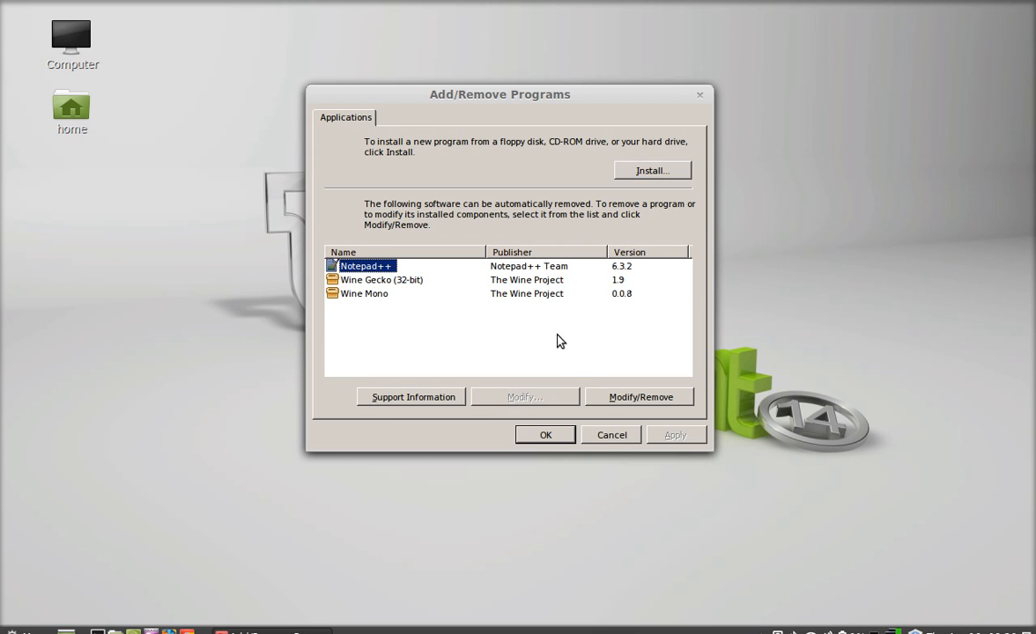
pyautogui.moveTo(645, 406)
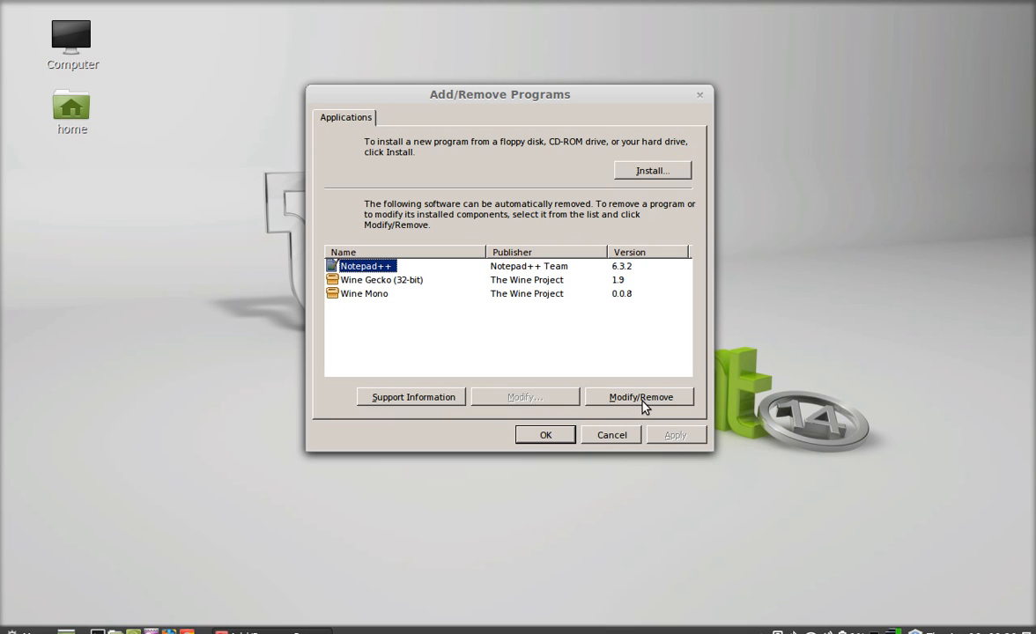
pyautogui.moveTo(638, 402)
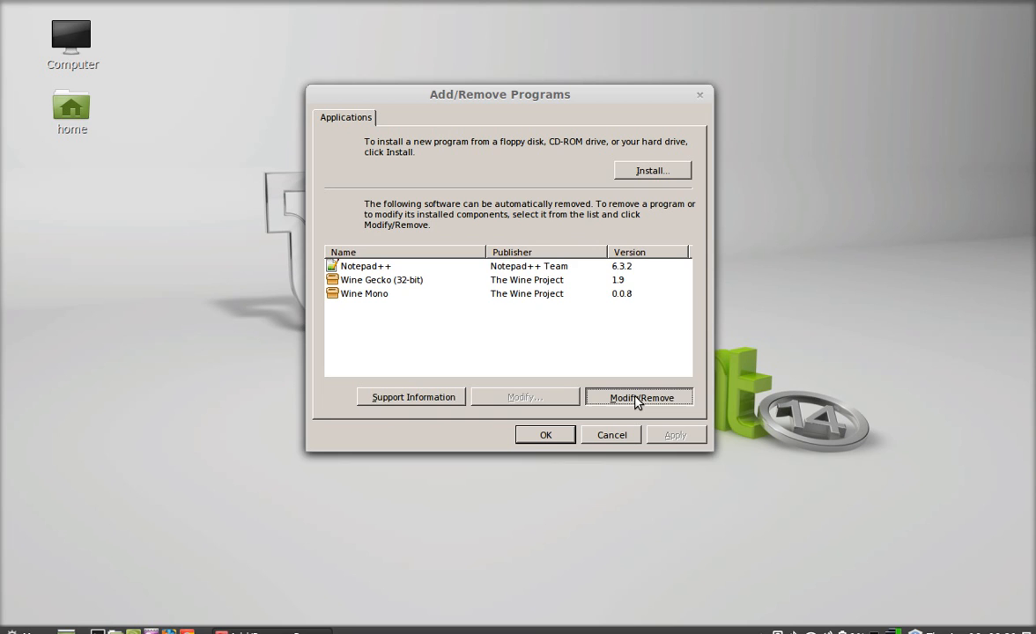
pyautogui.click(638, 398)
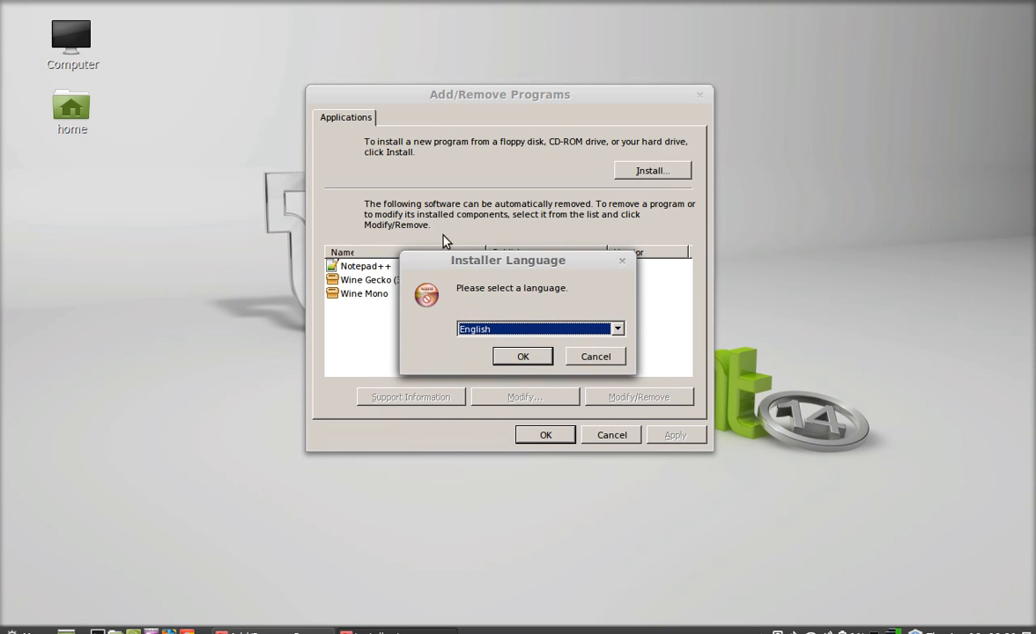
pyautogui.moveTo(521, 359)
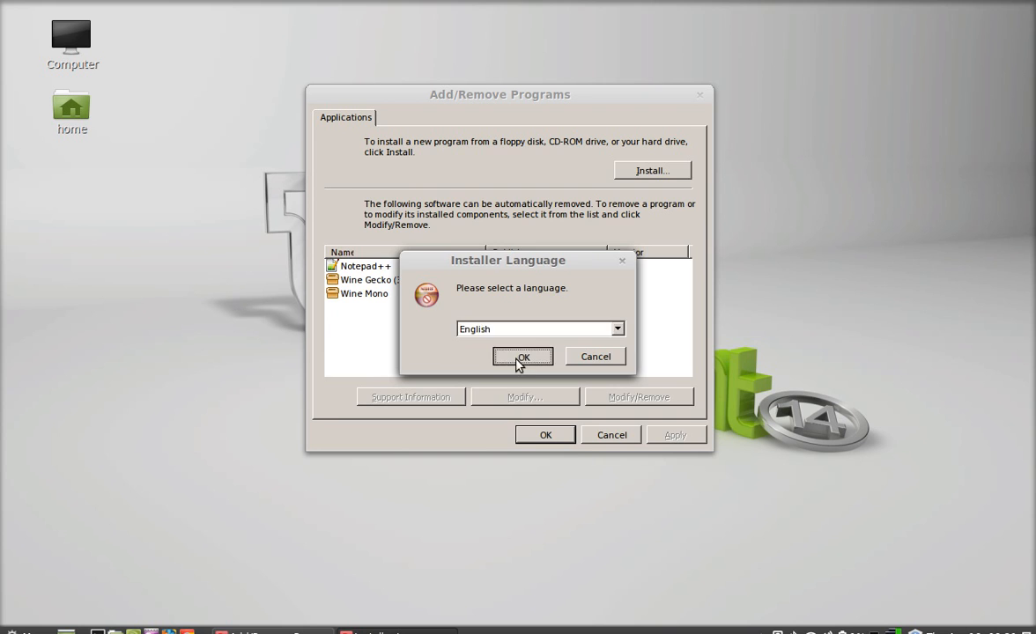
# Accept English and run the Notepad++ 6.3.2 uninstaller through to completion.
pyautogui.click(522, 356)
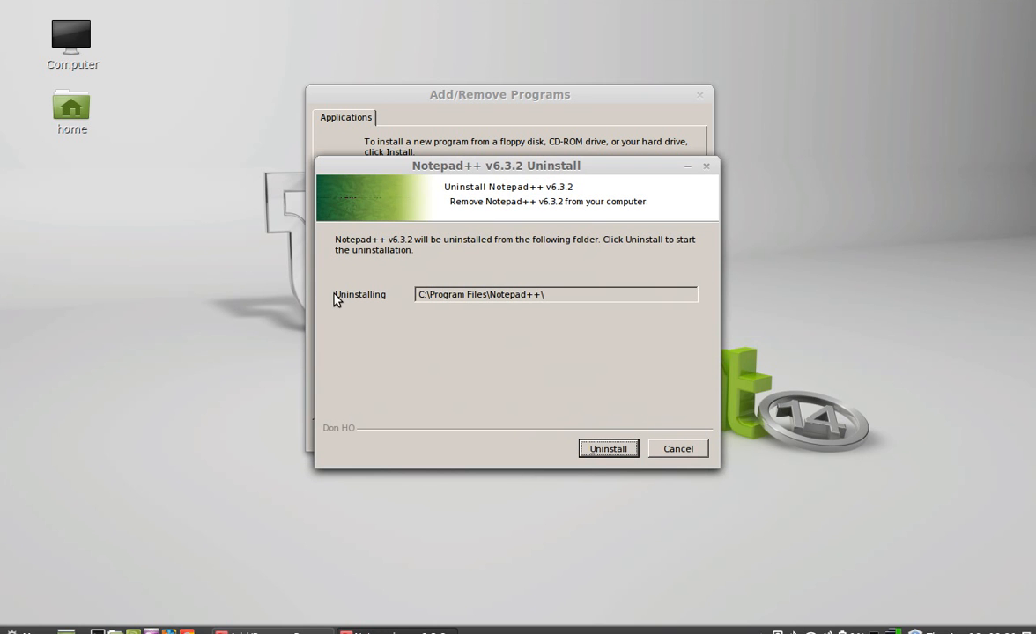
pyautogui.moveTo(389, 310)
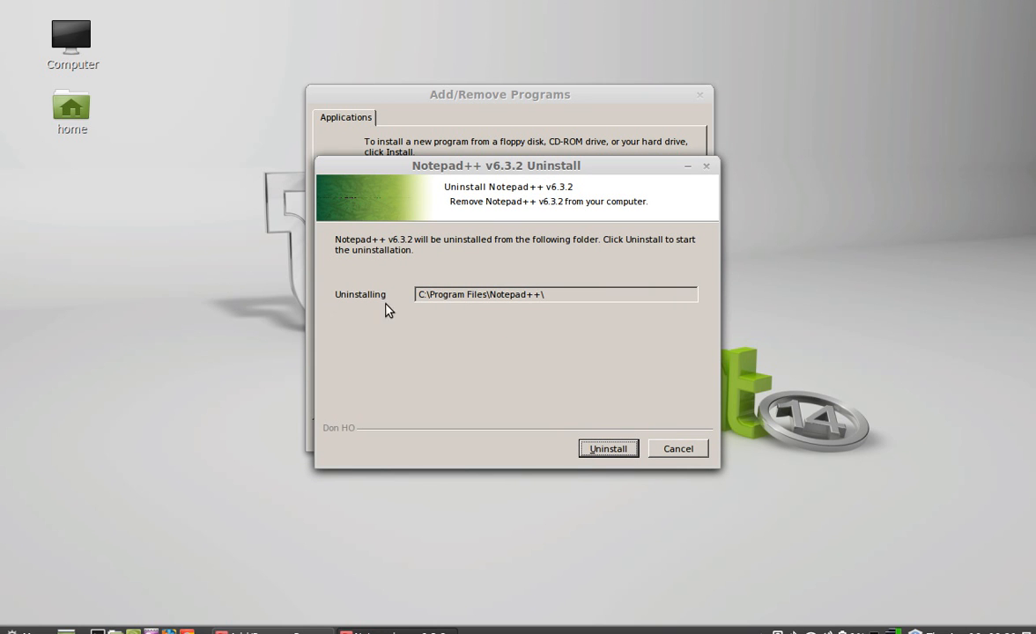
pyautogui.moveTo(500, 307)
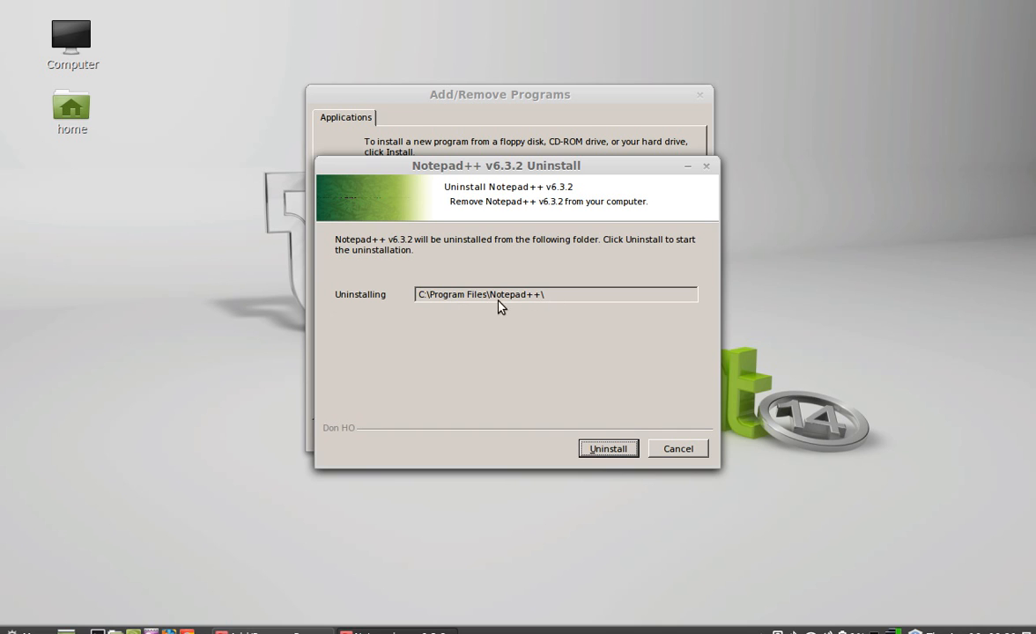
pyautogui.moveTo(610, 380)
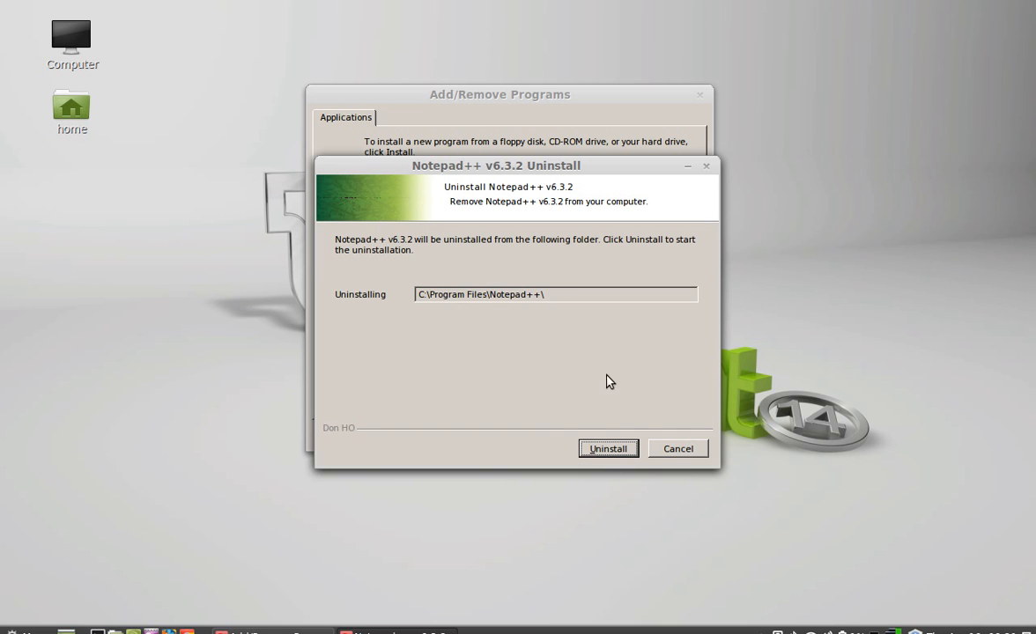
pyautogui.click(608, 450)
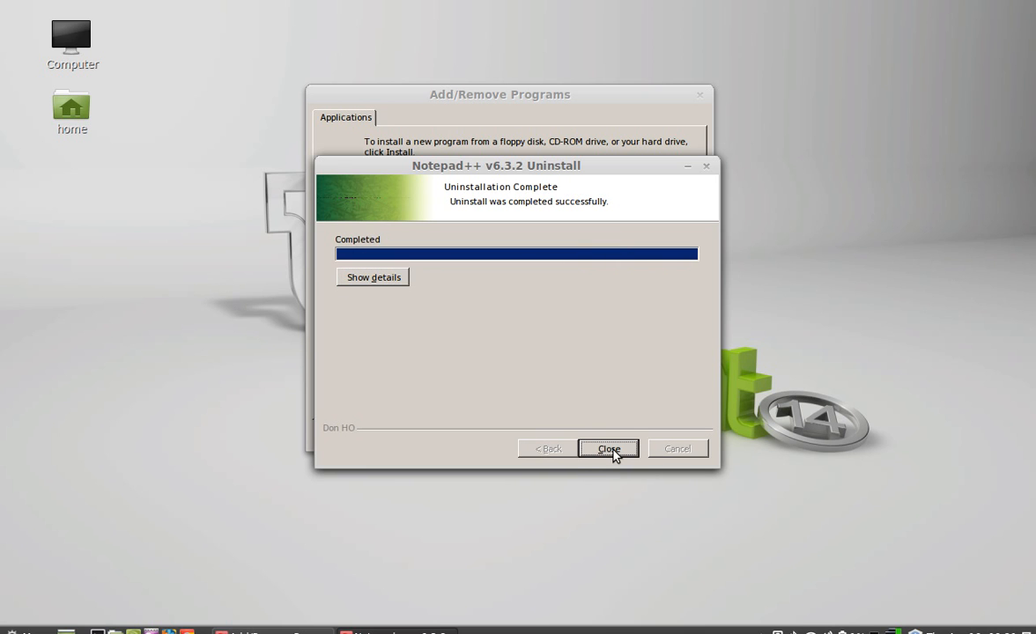
pyautogui.click(608, 449)
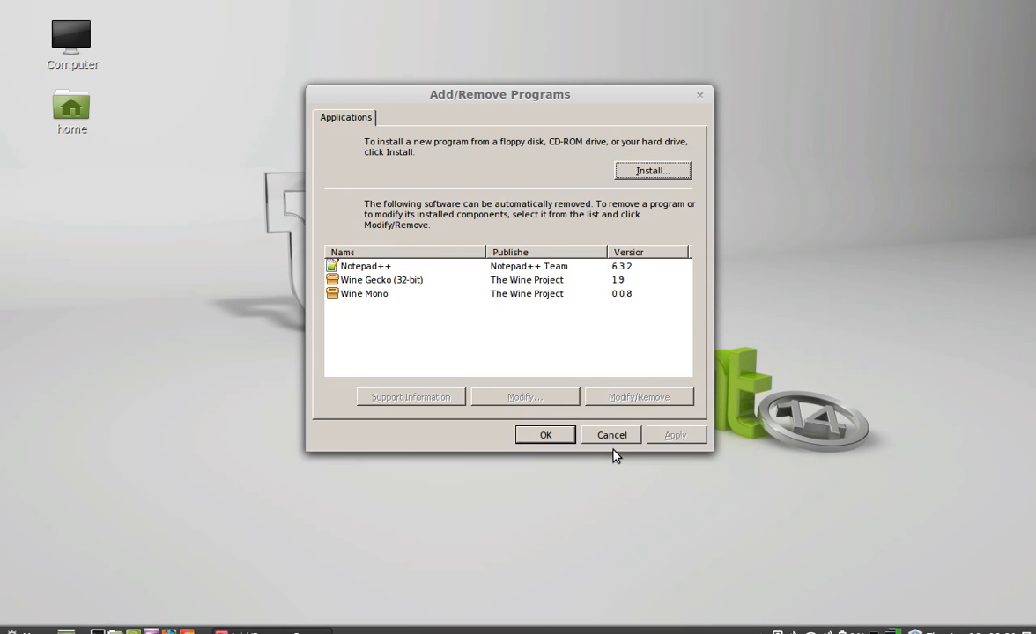
pyautogui.moveTo(310, 289)
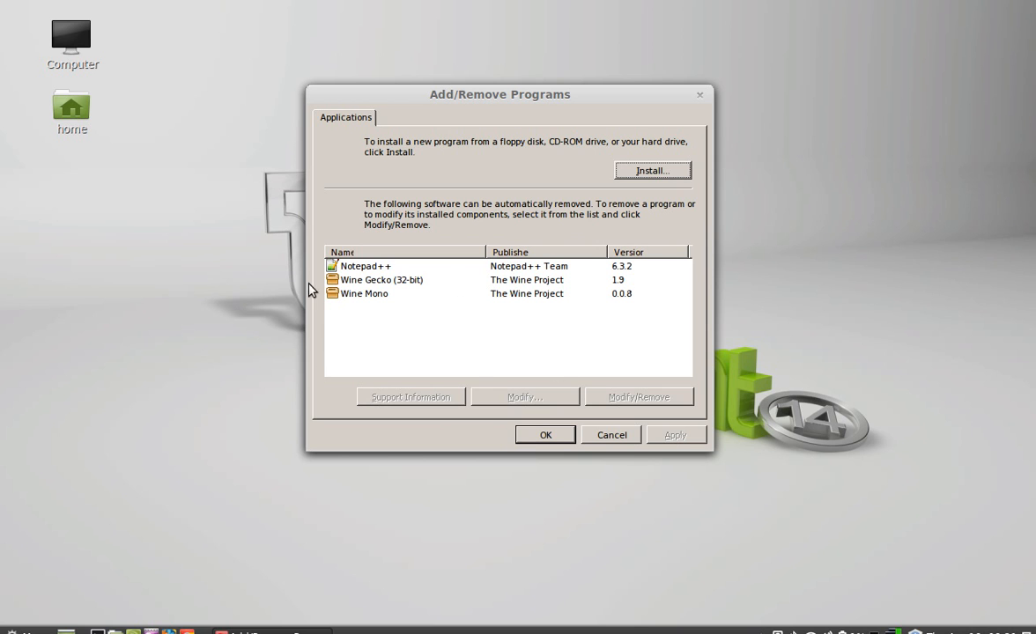
pyautogui.moveTo(701, 112)
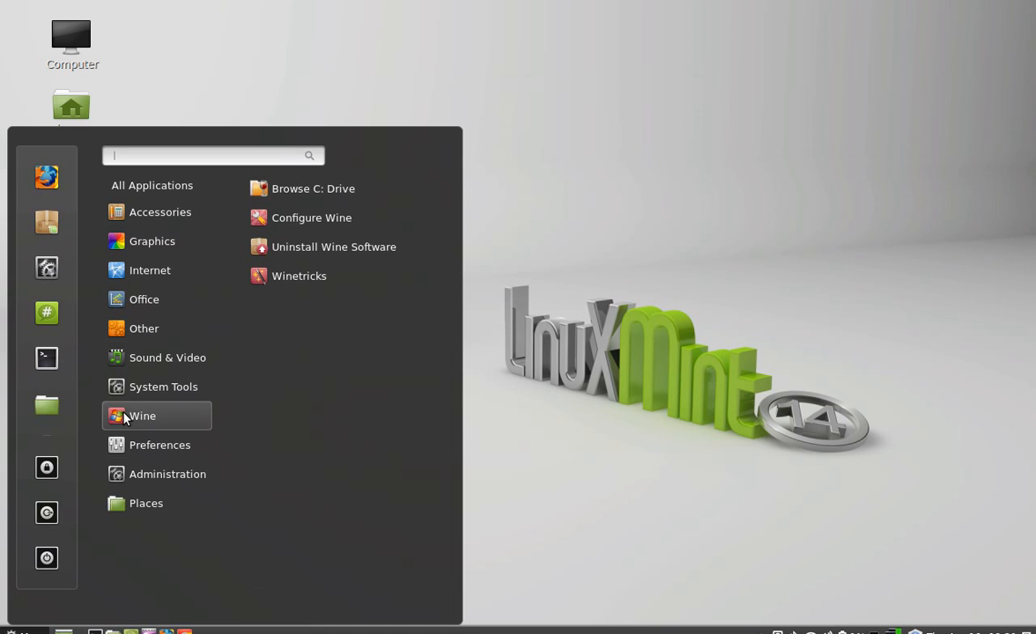
# Reopen Add/Remove Programs to confirm only Wine Gecko and Wine Mono remain.
pyautogui.click(333, 247)
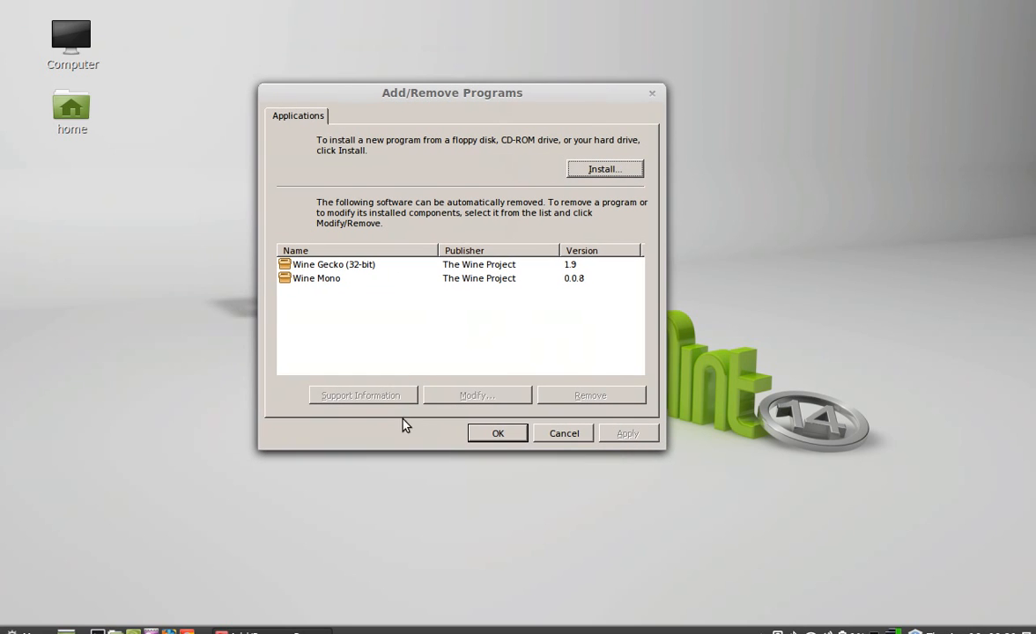
pyautogui.moveTo(461, 342)
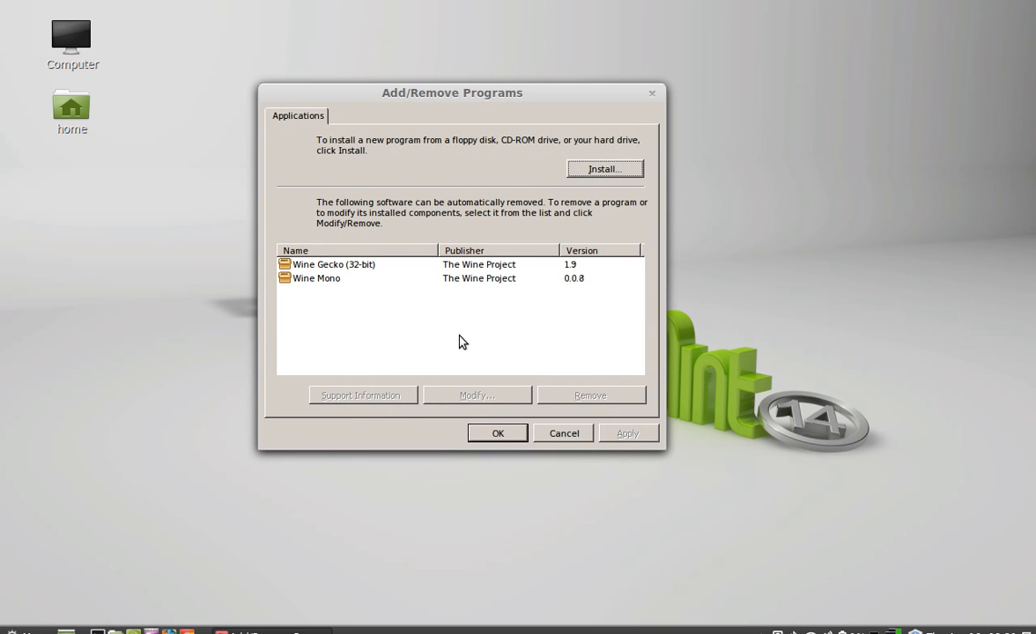
pyautogui.moveTo(423, 349)
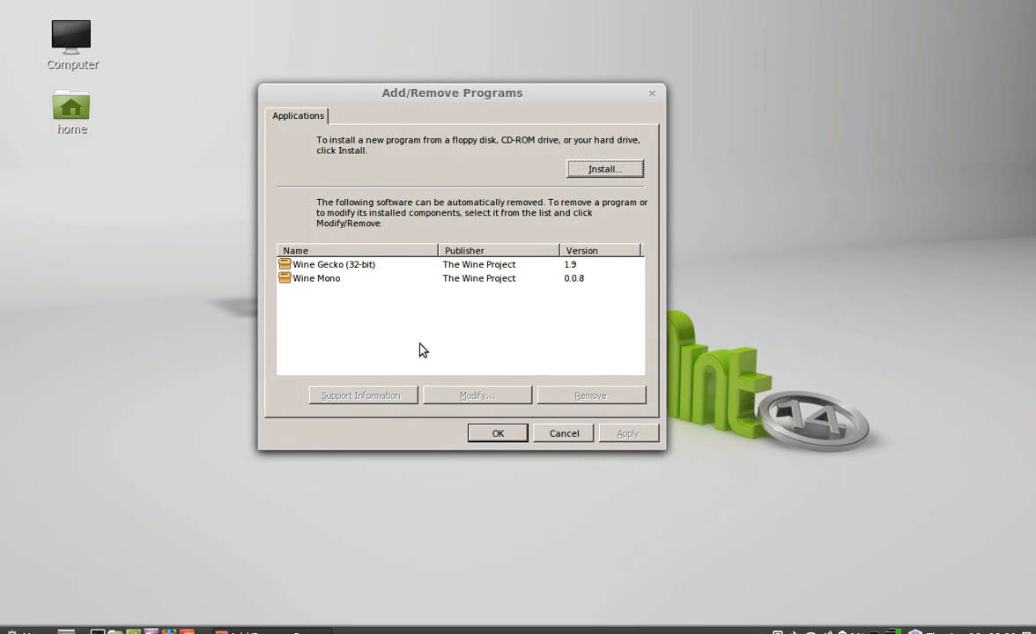
pyautogui.moveTo(331, 314)
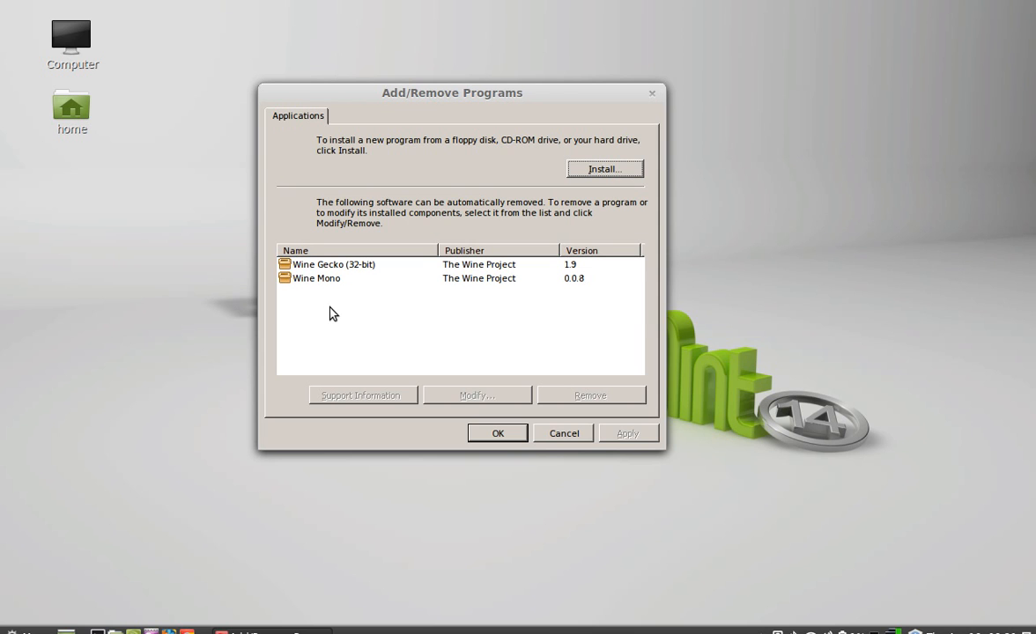
pyautogui.moveTo(395, 320)
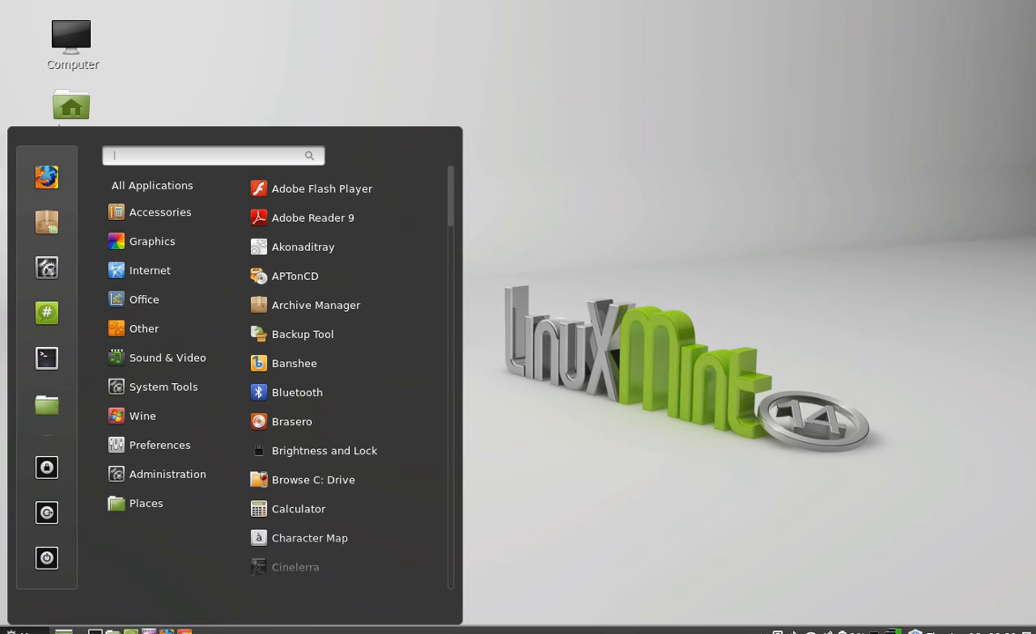
# Browse Wine's C: drive in the file manager from the Wine menu category.
pyautogui.click(142, 415)
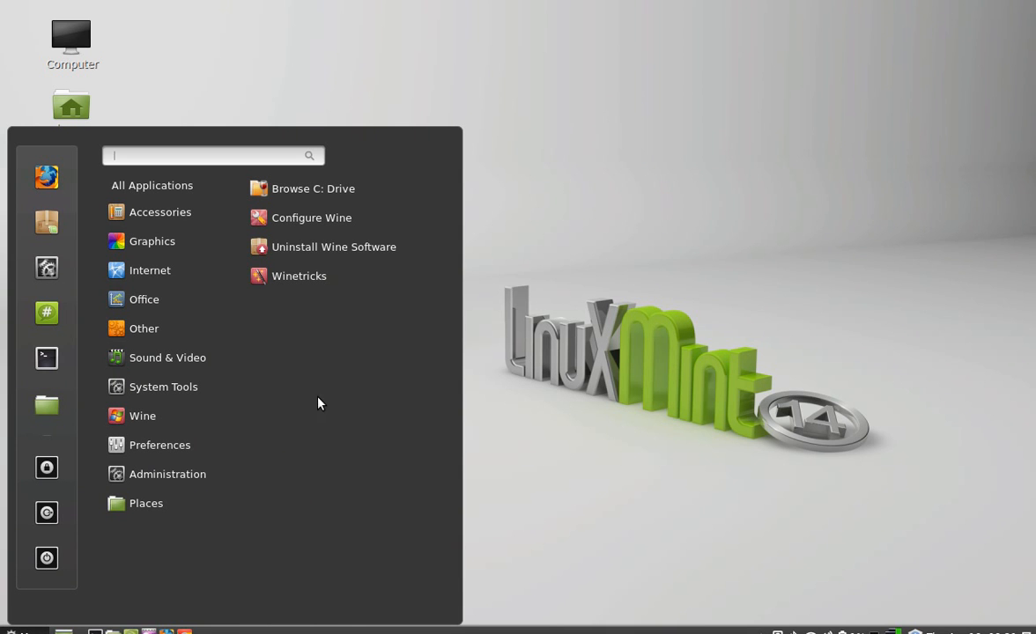
pyautogui.click(312, 188)
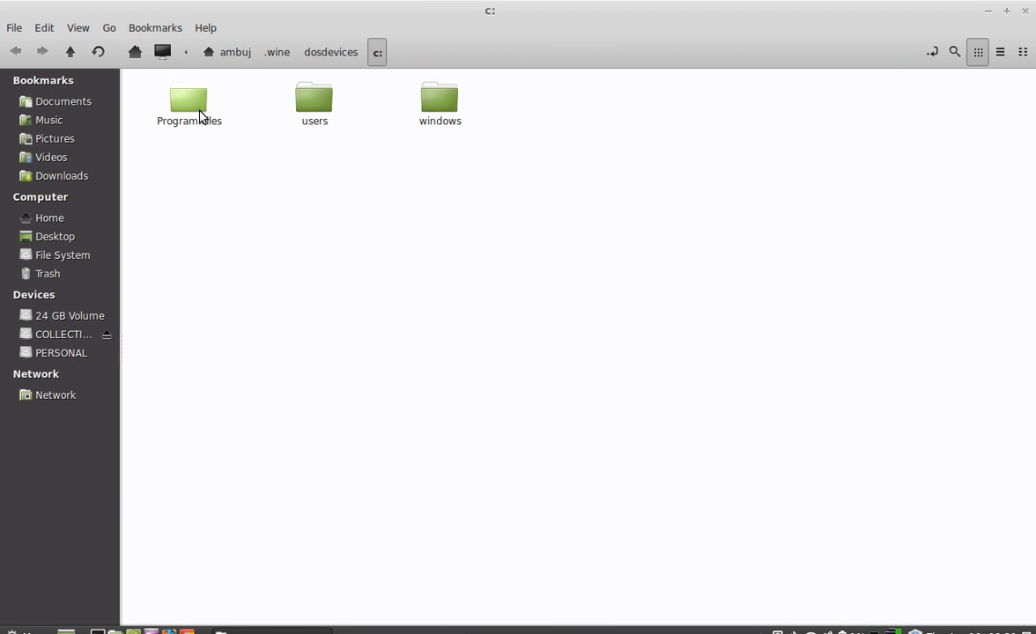
# Permanently delete the Notepad++ folder from Program Files and close Nemo.
pyautogui.doubleClick(188, 102)
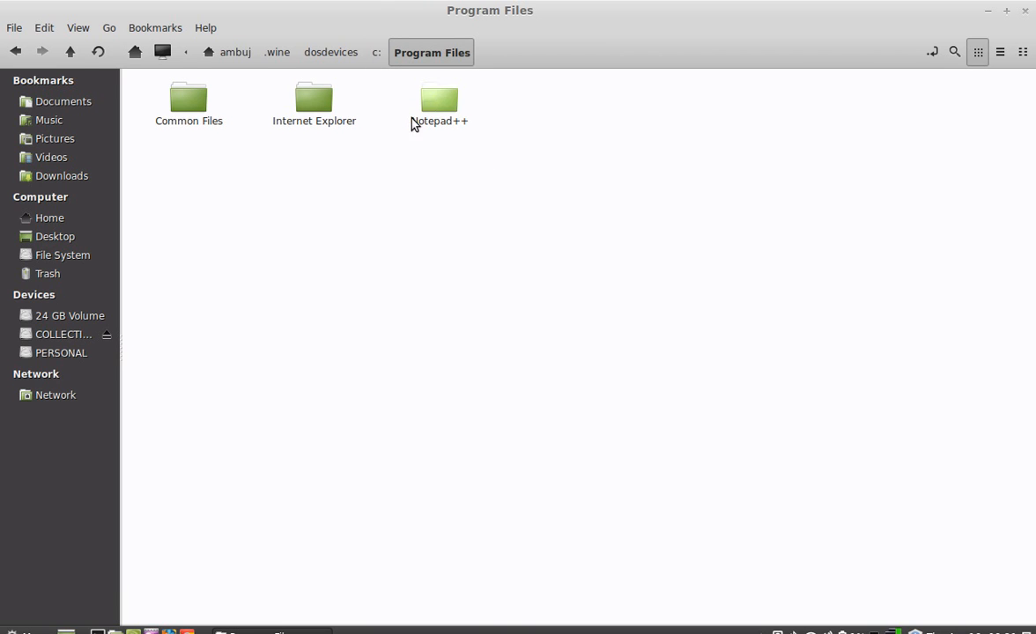
pyautogui.moveTo(460, 92)
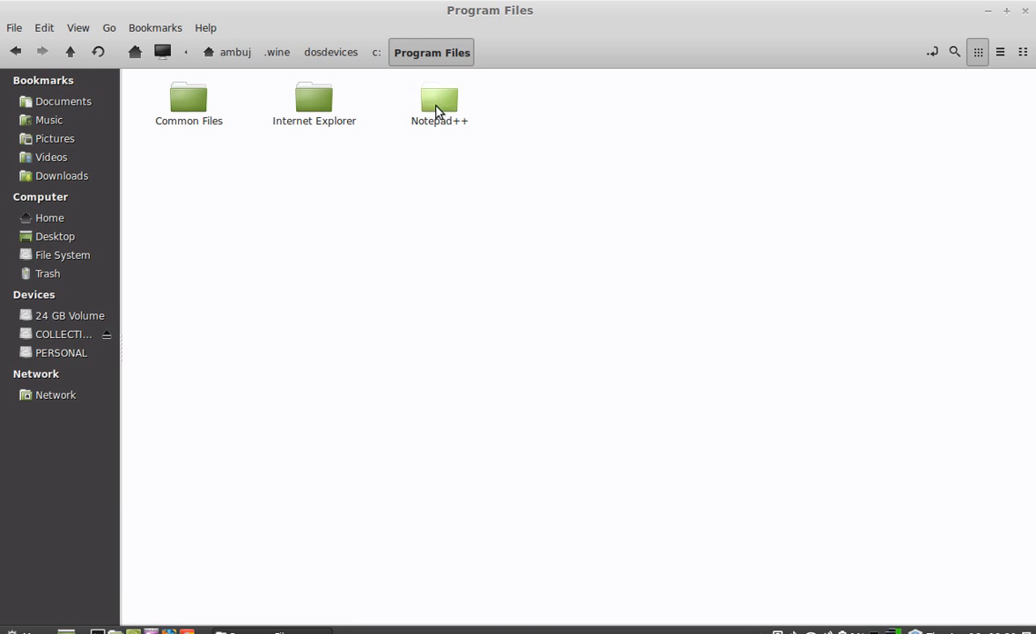
pyautogui.click(440, 101)
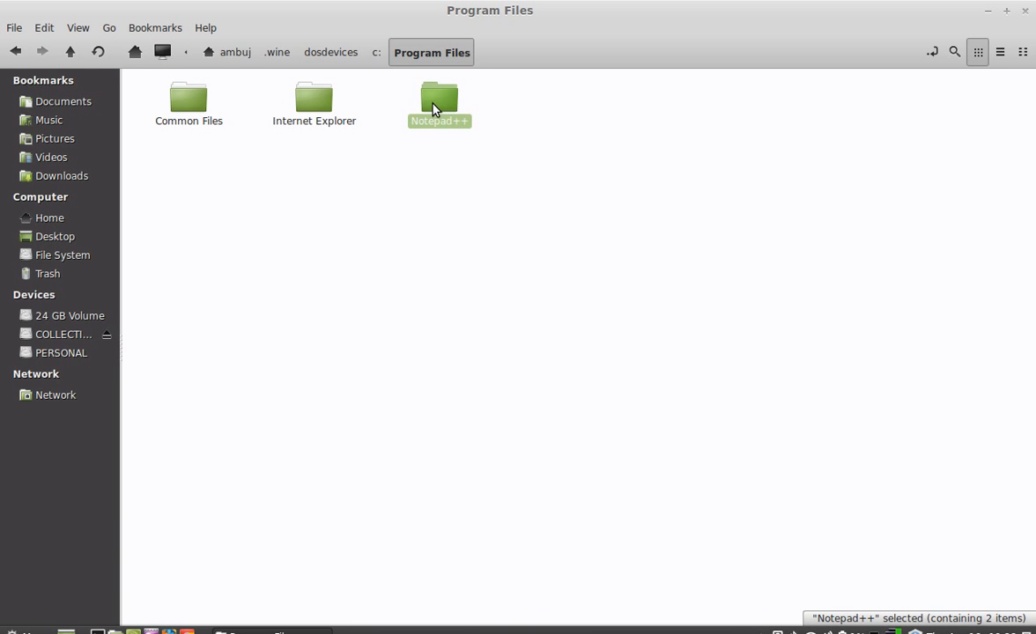
pyautogui.rightClick(438, 100)
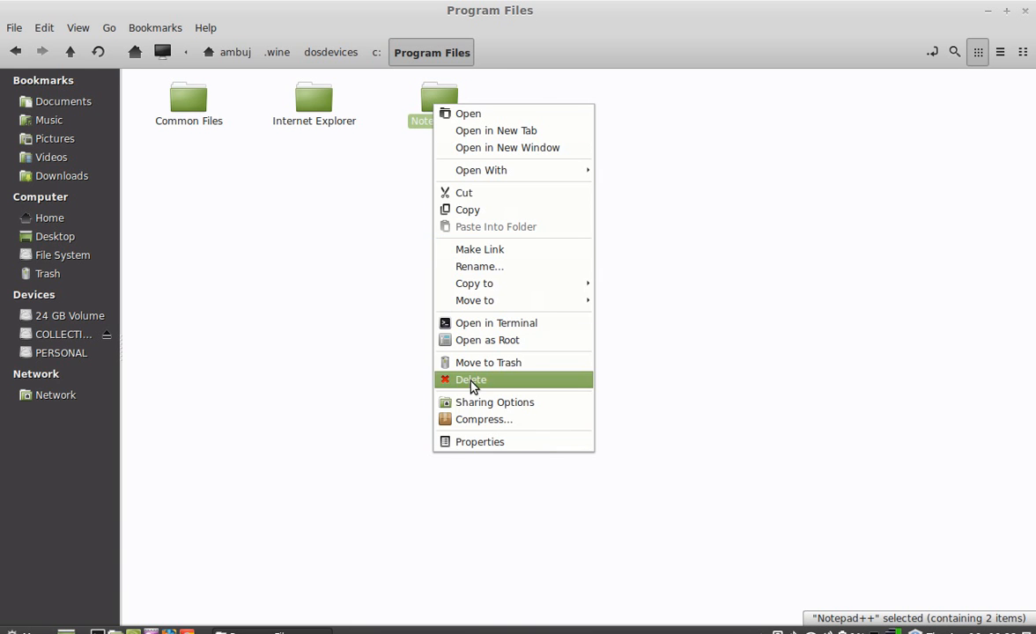
pyautogui.click(471, 380)
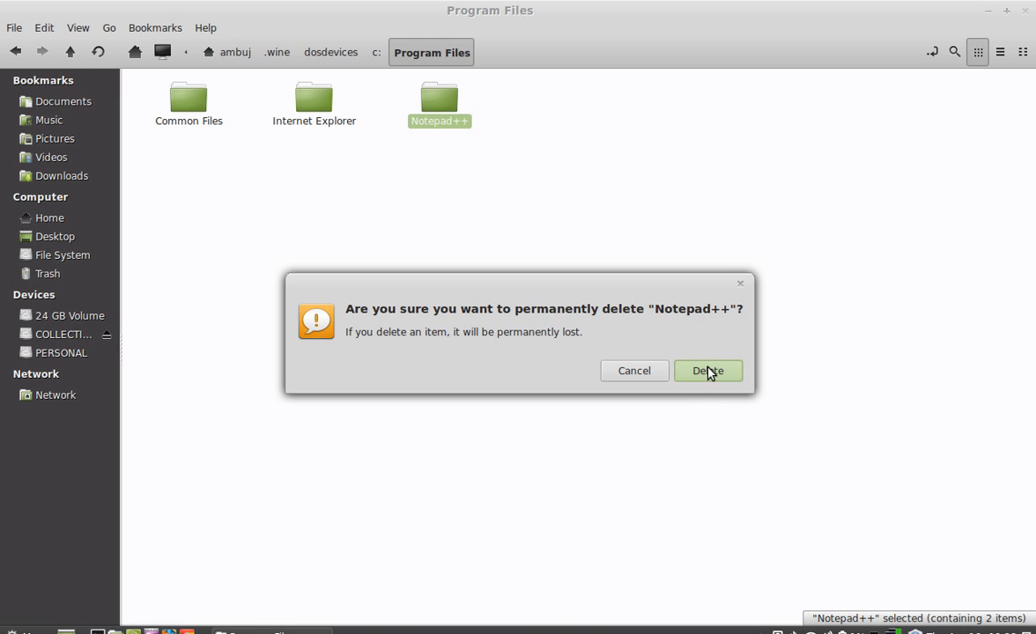
pyautogui.click(709, 370)
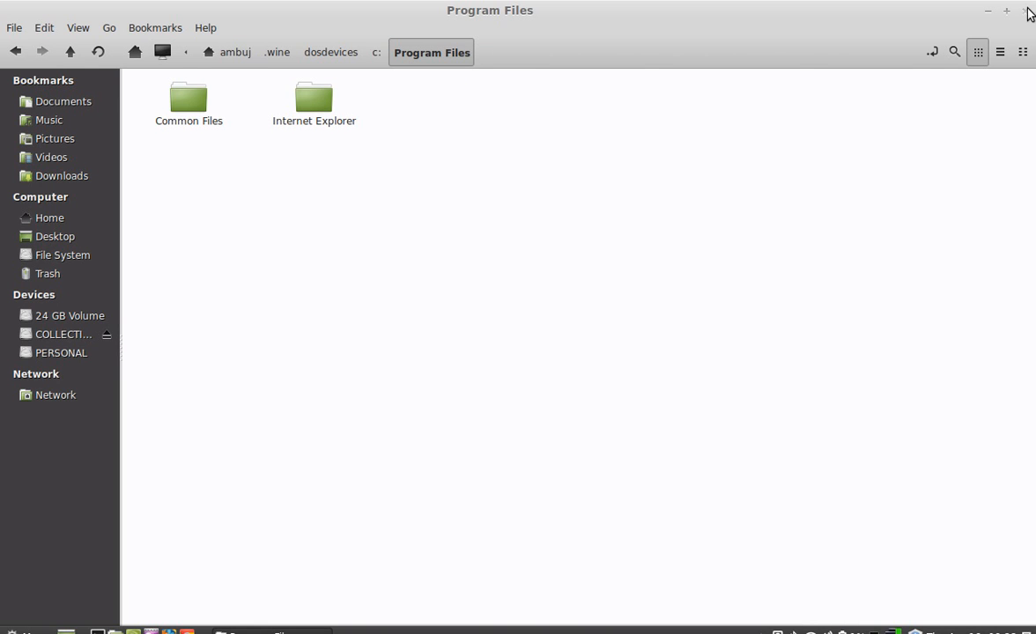
pyautogui.click(987, 11)
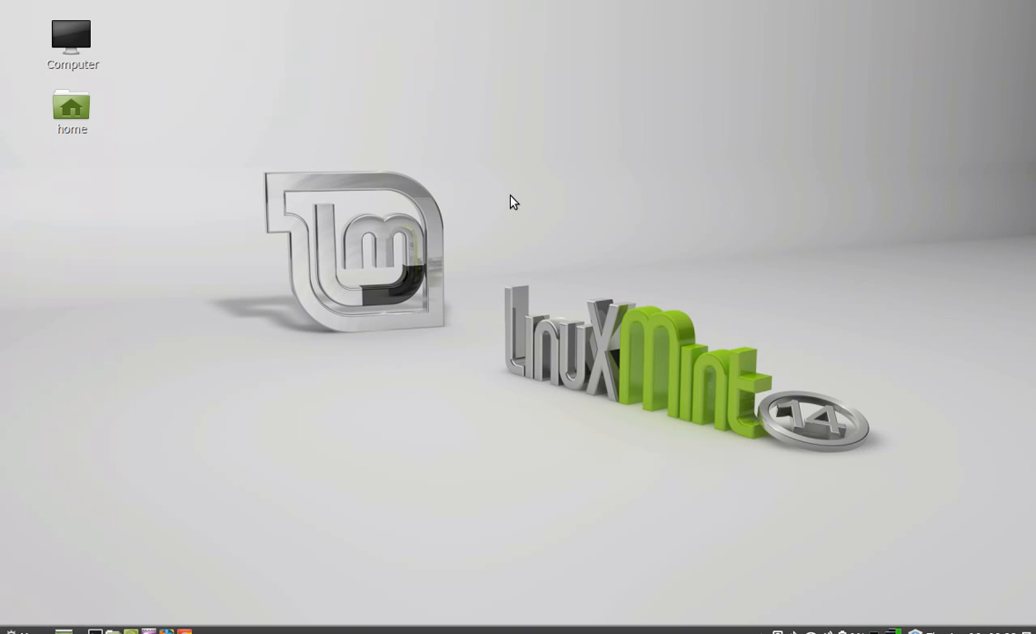
pyautogui.moveTo(519, 206)
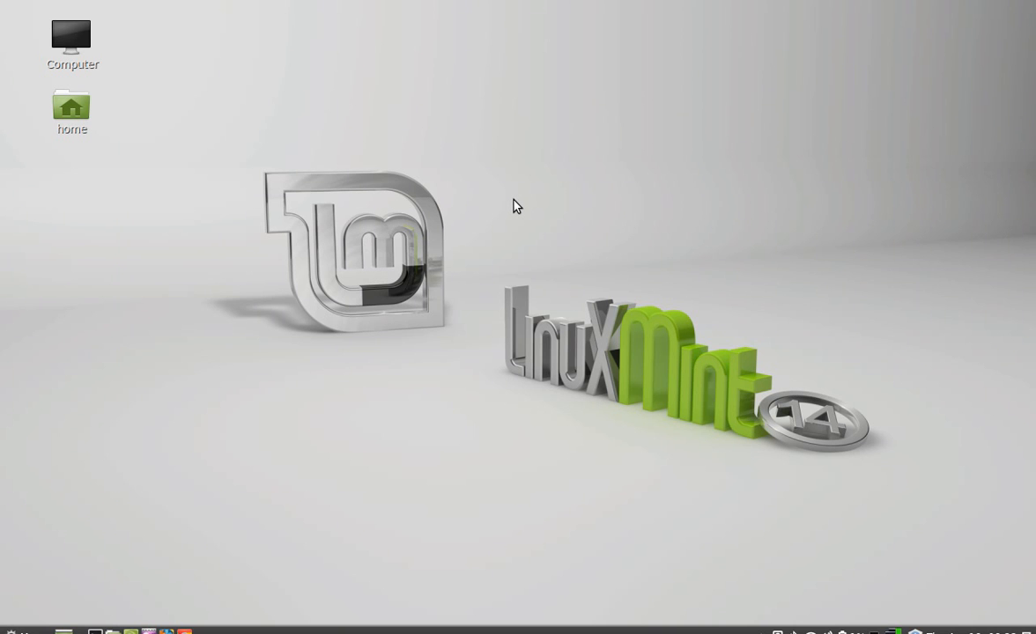
pyautogui.moveTo(838, 333)
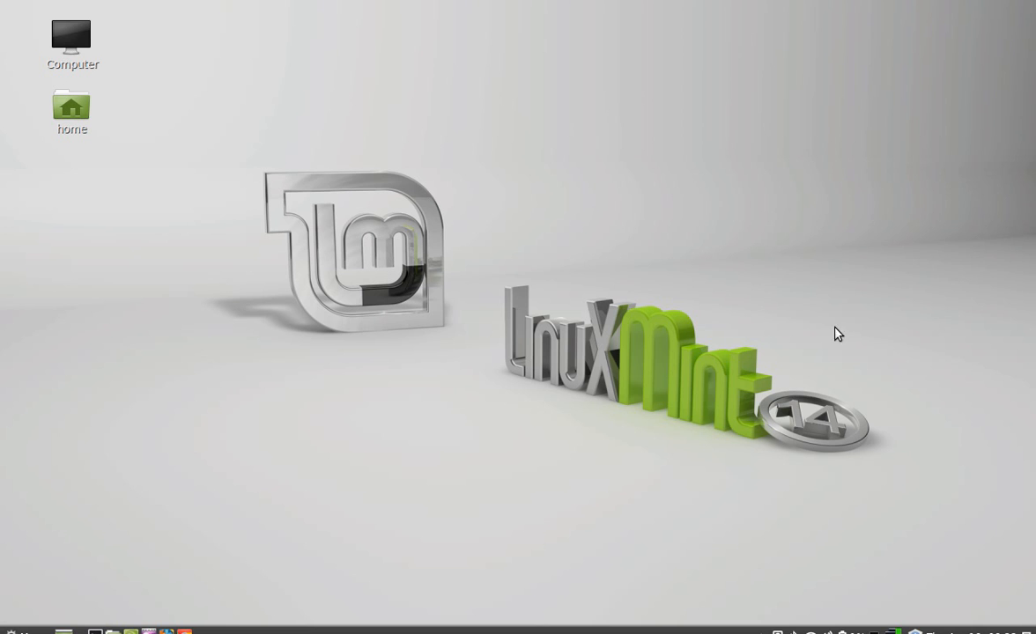